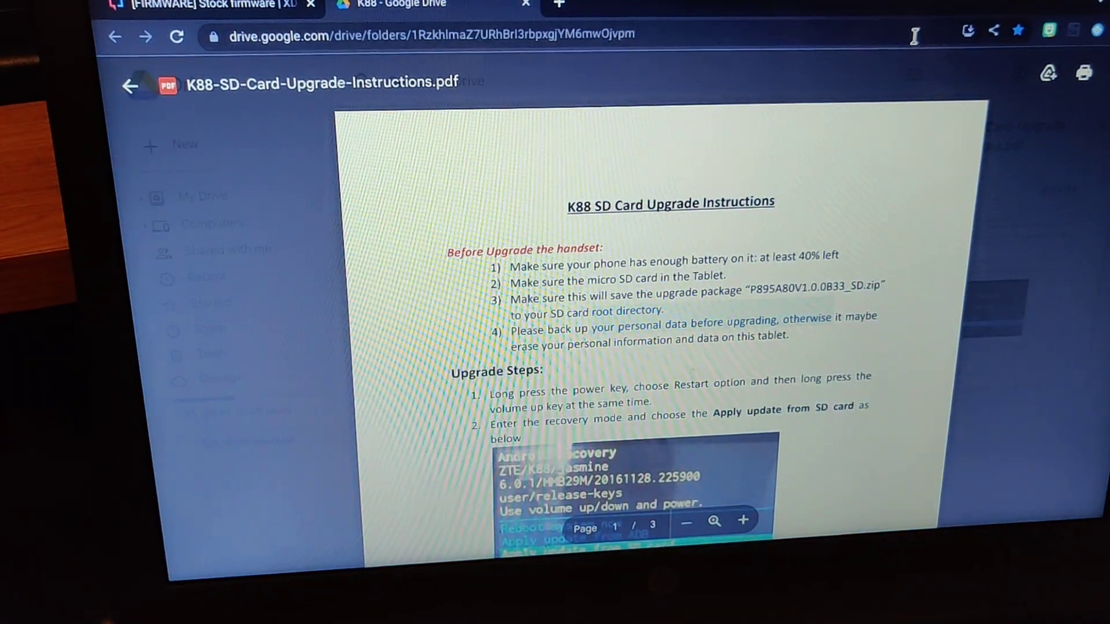
Return to the K88 folder, select the P895A80V1.0.0B31_SD zip, view actions for the B33 zip, and choose the Korean instructions PDF.
click(129, 87)
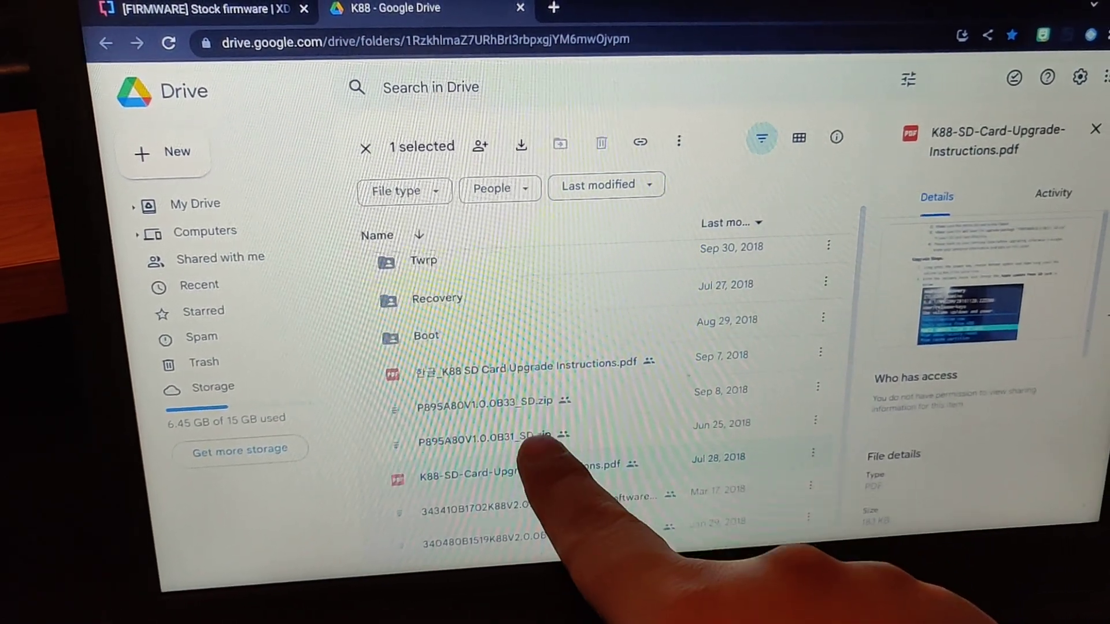
click(487, 442)
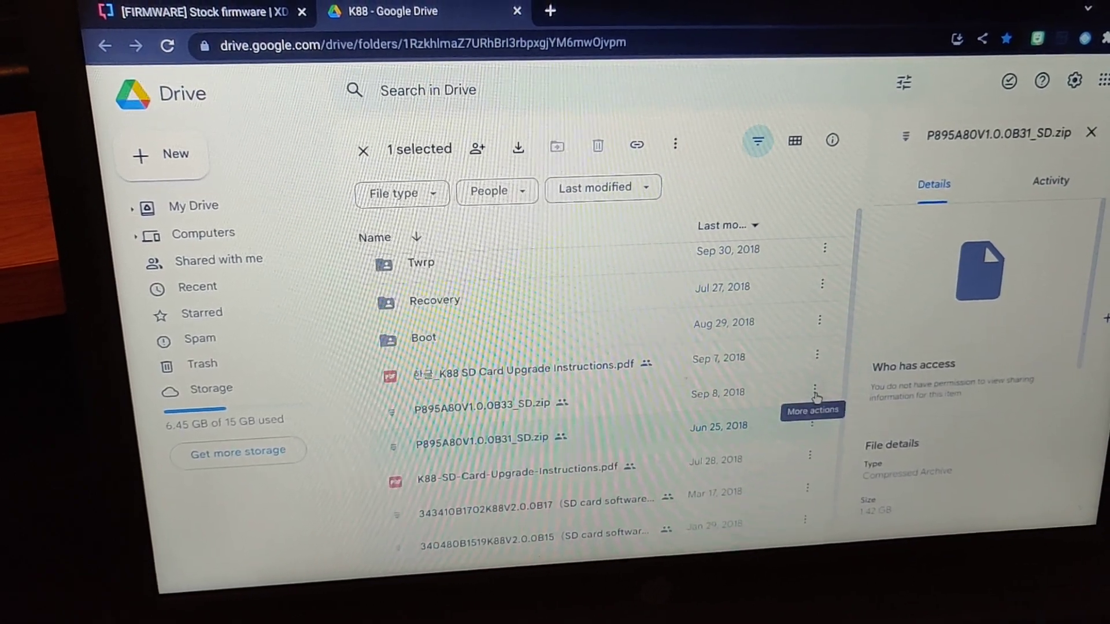
click(816, 388)
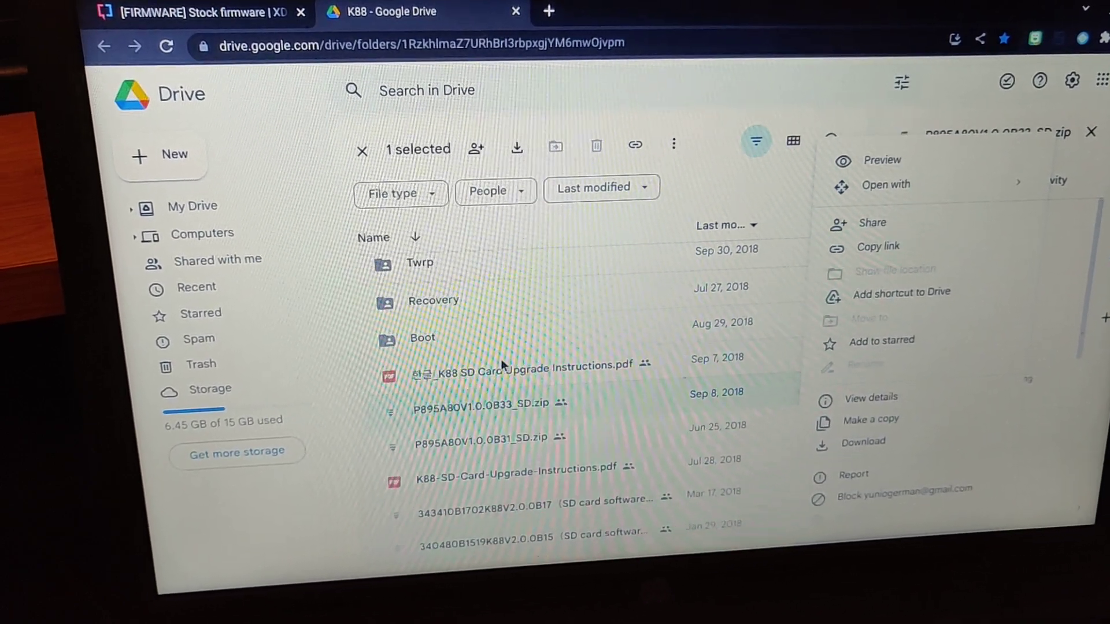
click(883, 159)
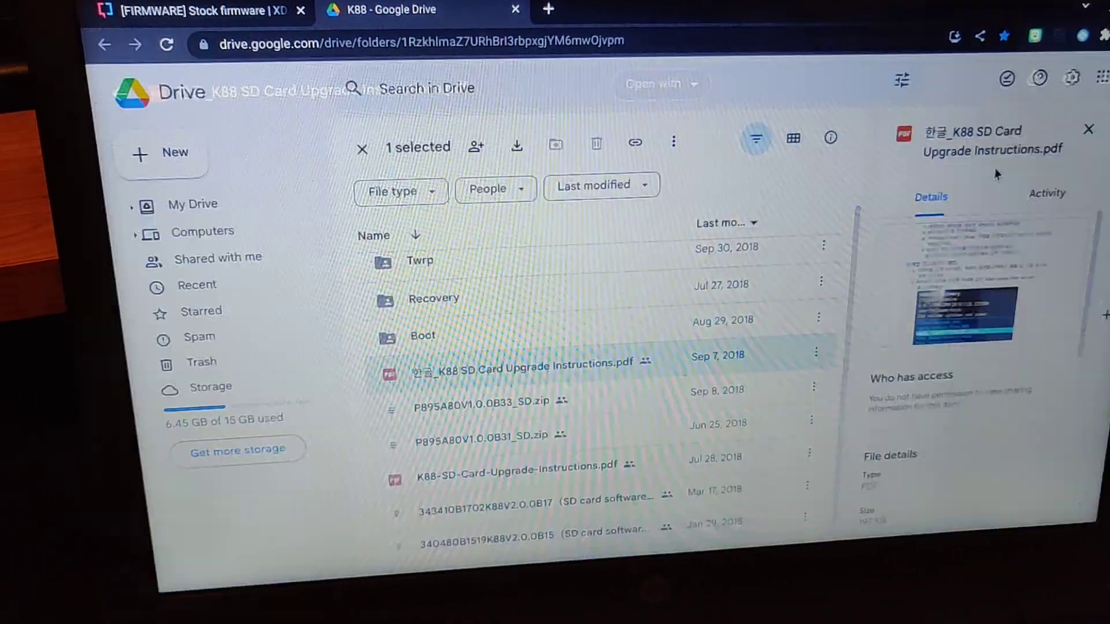
double_click(511, 477)
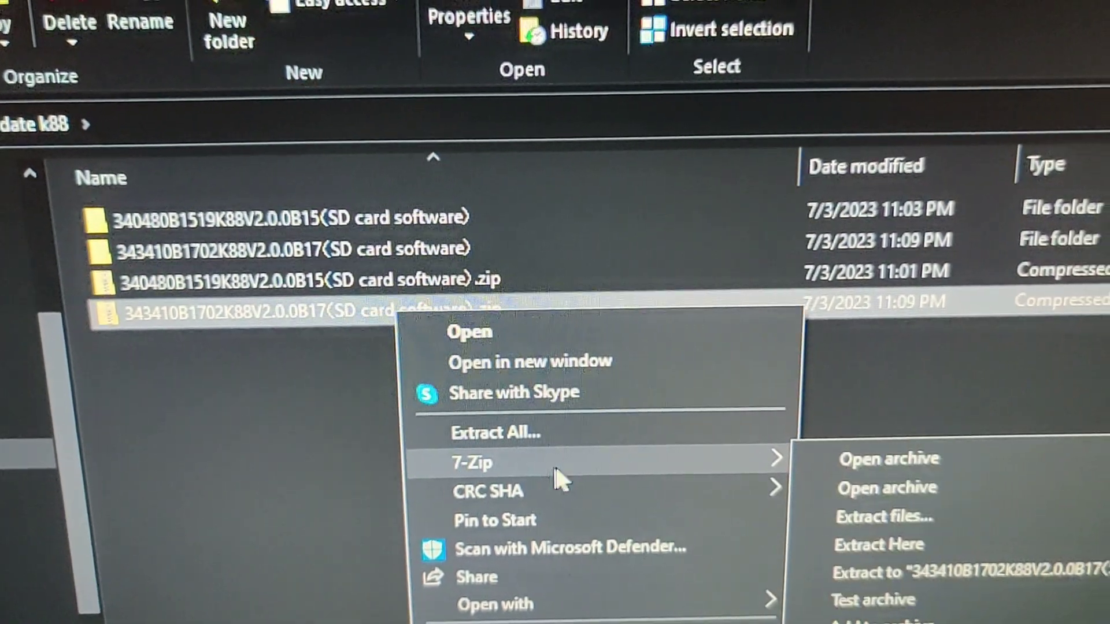
Extract the 343410B1702K88V2.0.0B17 SD-card zip via 7-Zip into its own folder and enter it.
click(497, 432)
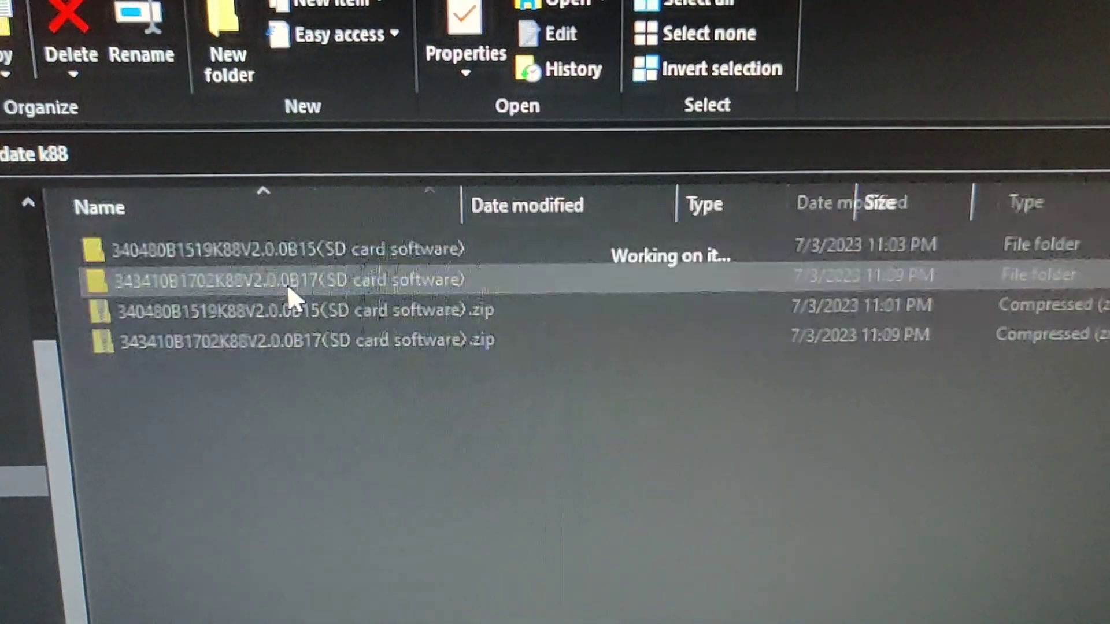
double_click(287, 280)
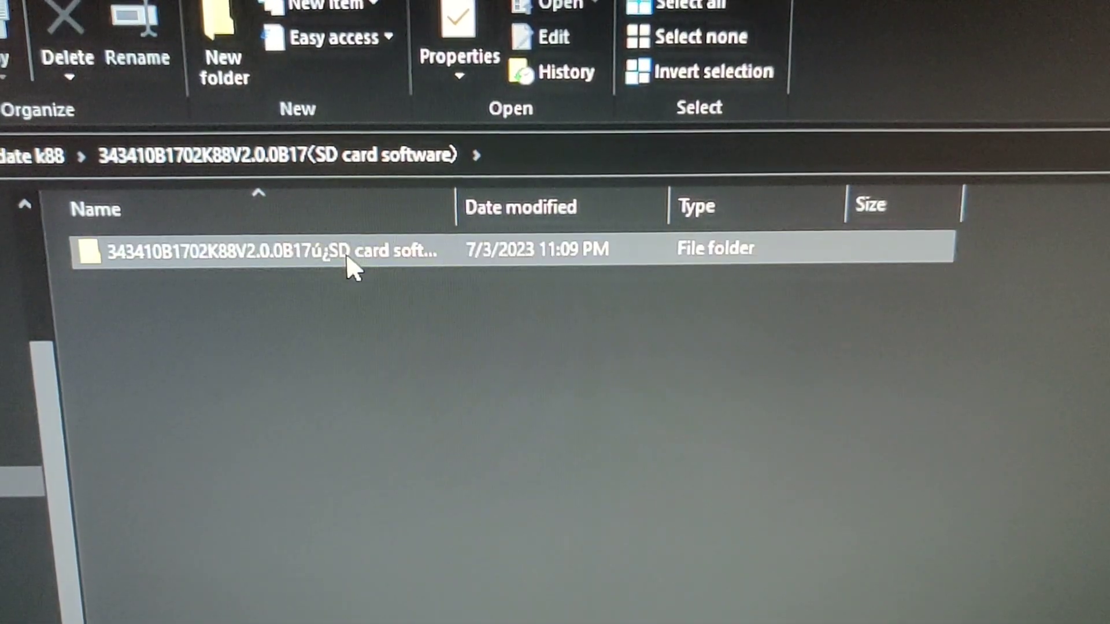